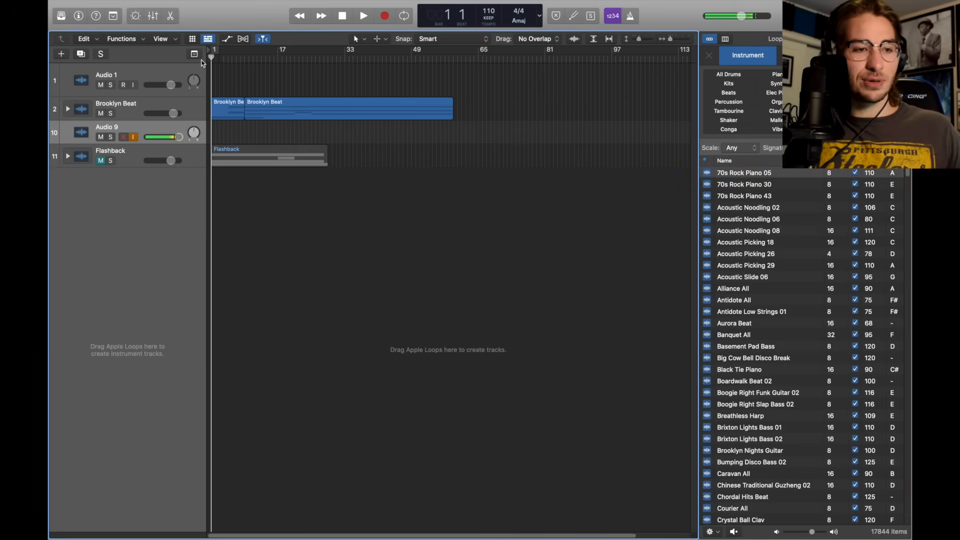
Preview the Brooklyn Beat project, then create a new project with one empty audio track.
left_click(66, 109)
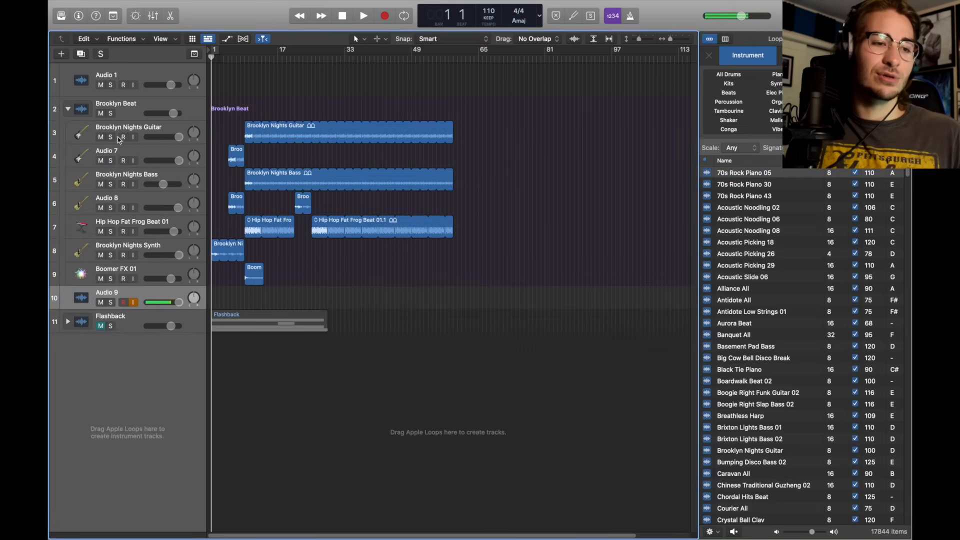
mouse_move(157, 228)
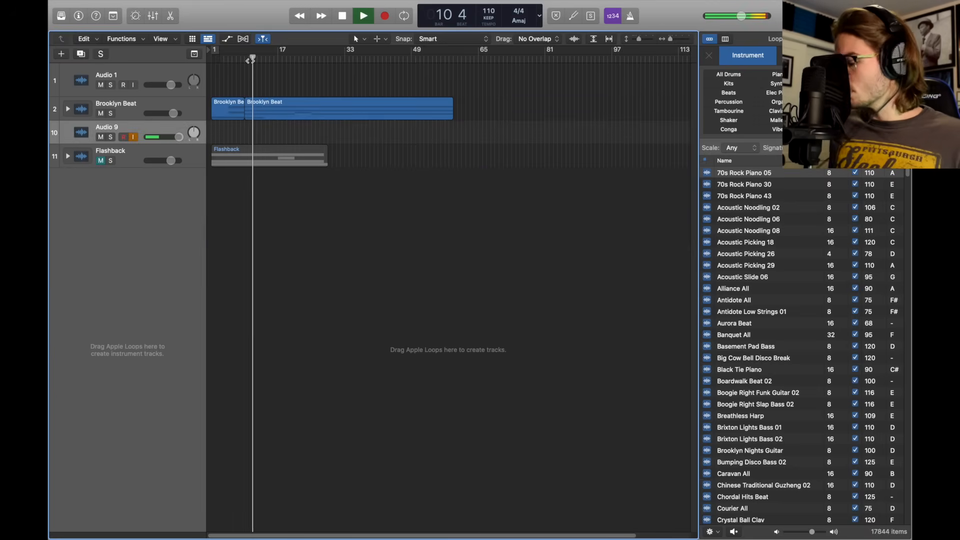
left_click(363, 16)
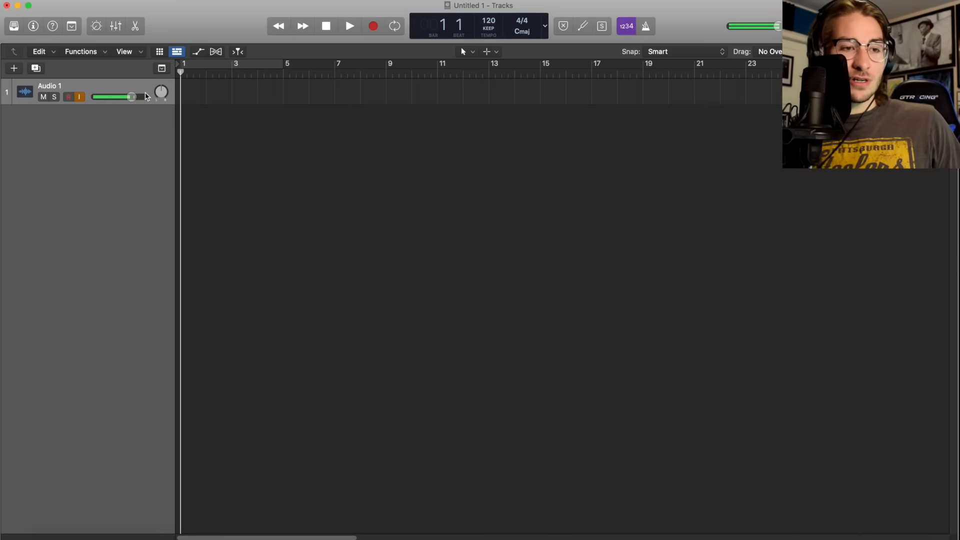
In the Mixer, insert a mono Channel EQ and then a Compressor on Audio 1.
left_click(115, 26)
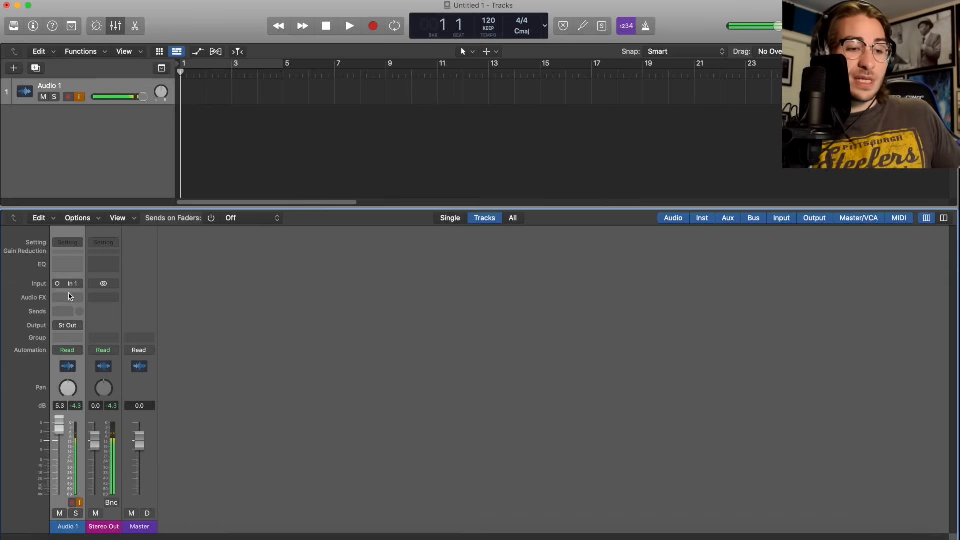
left_click(67, 297)
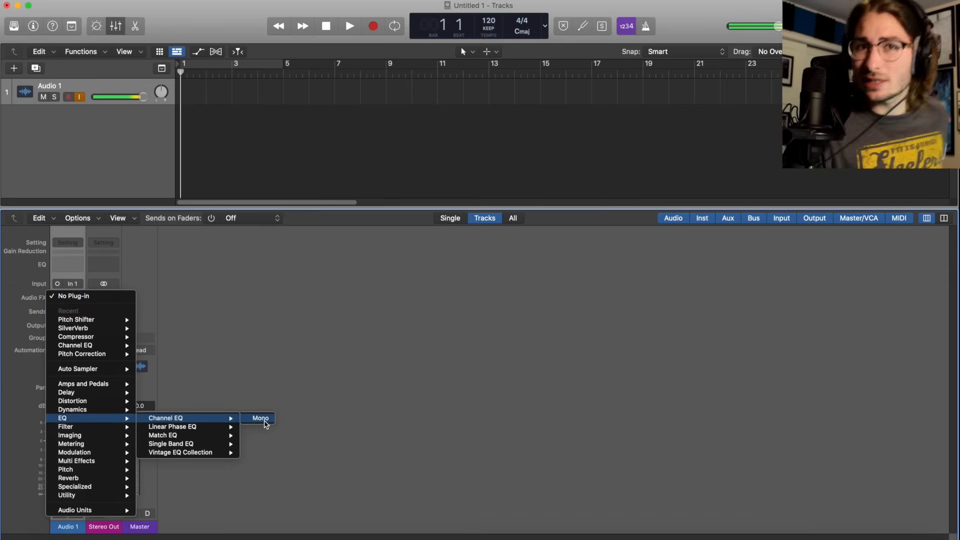
left_click(260, 417)
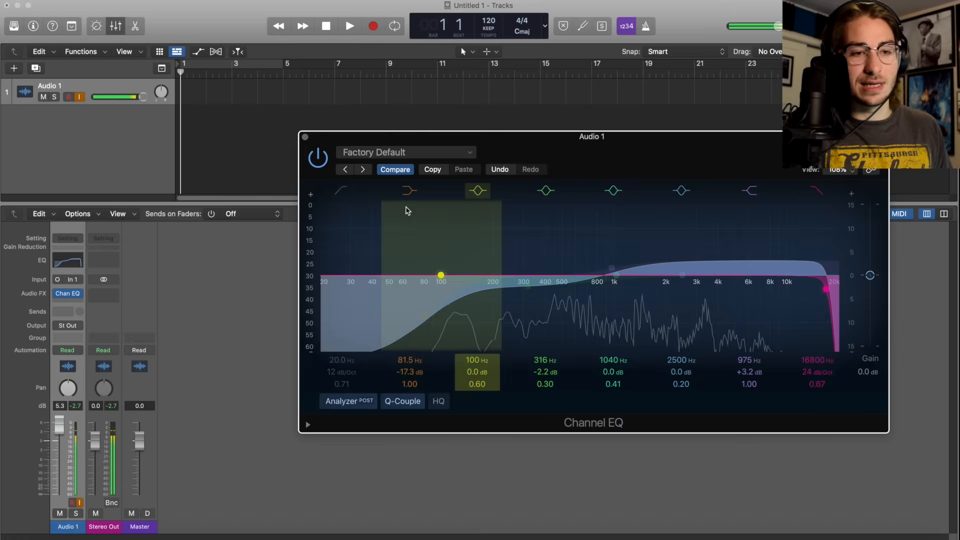
left_click(67, 294)
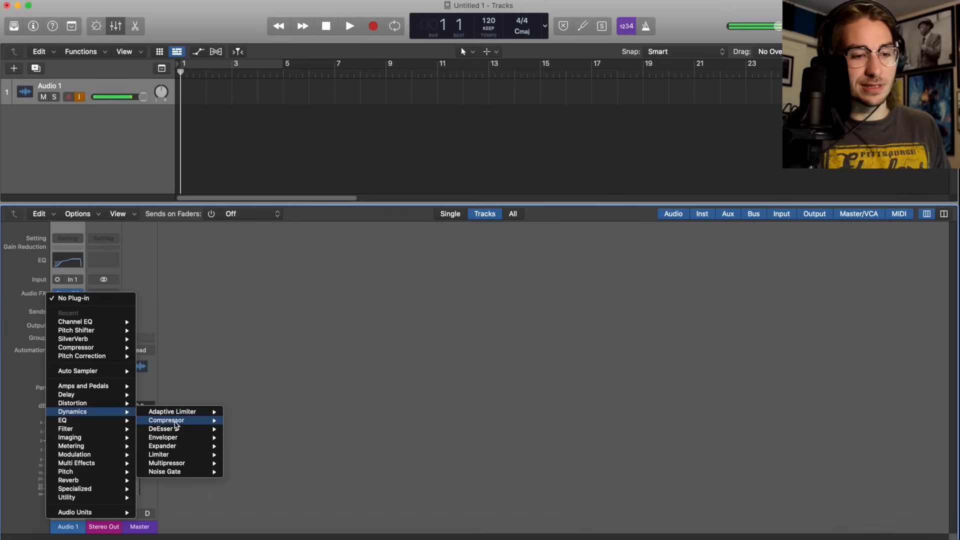
left_click(166, 420)
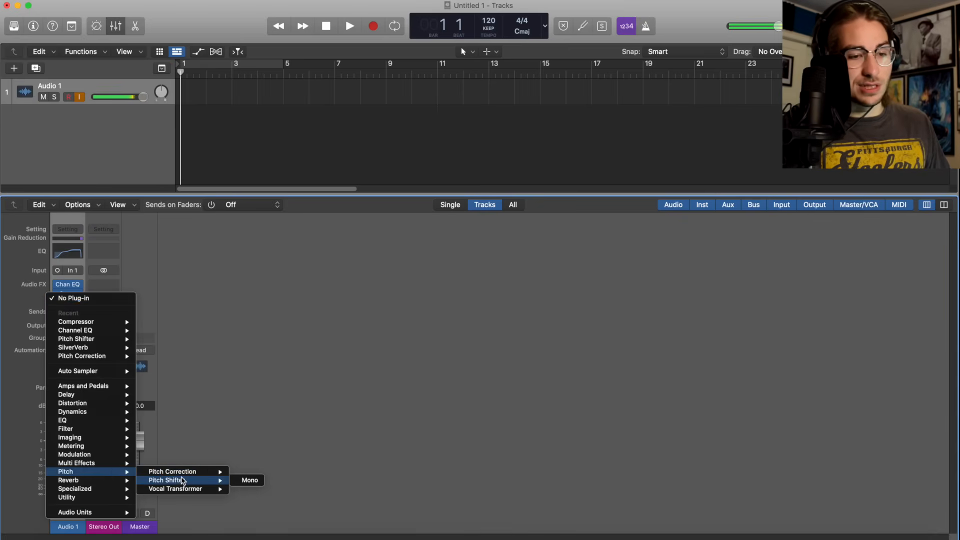
Add a mono Pitch Shifter and SilverVerb at the end of Audio 1's chain.
left_click(249, 479)
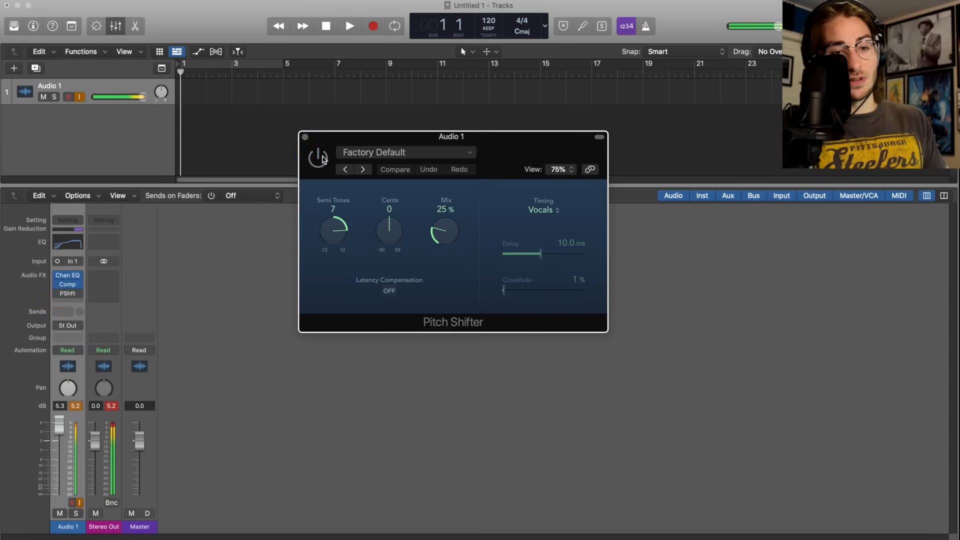
left_click(66, 293)
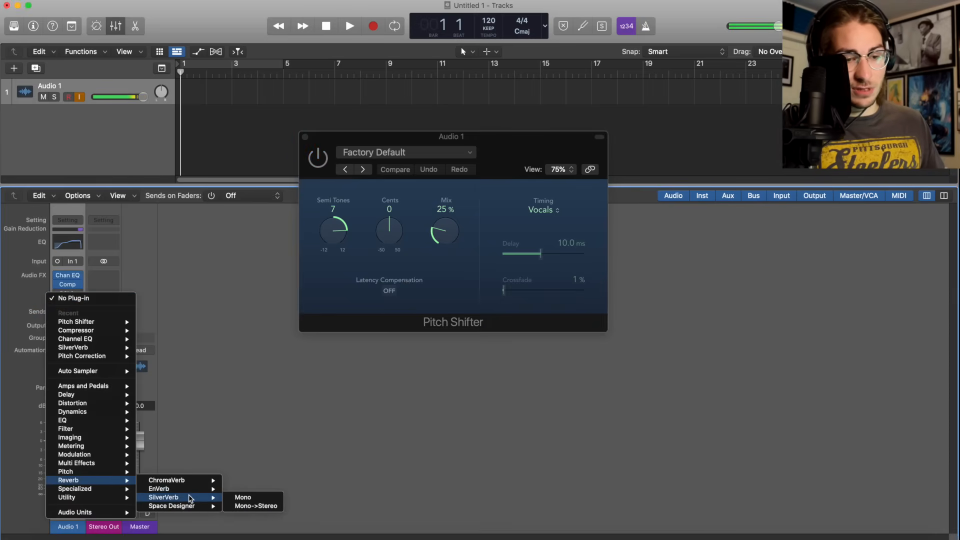
left_click(255, 505)
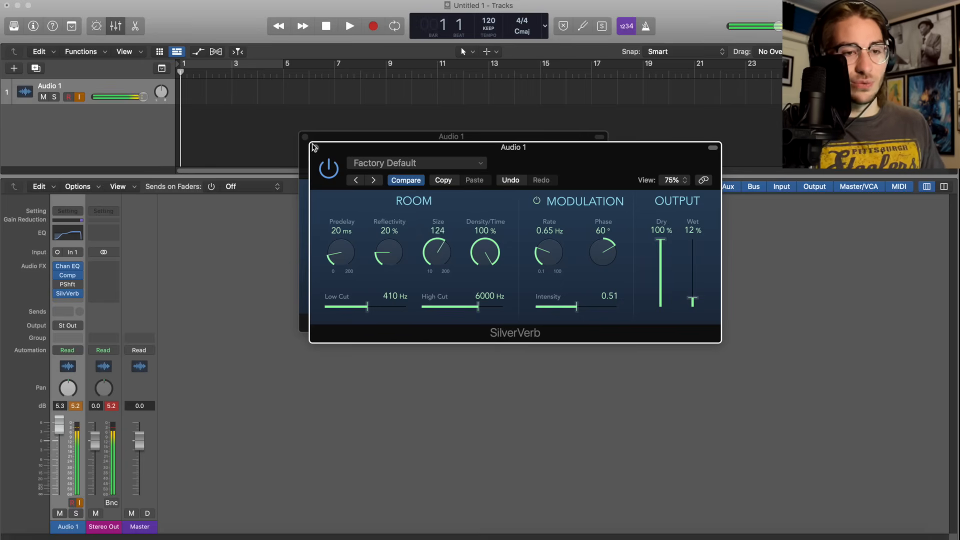
left_click(67, 283)
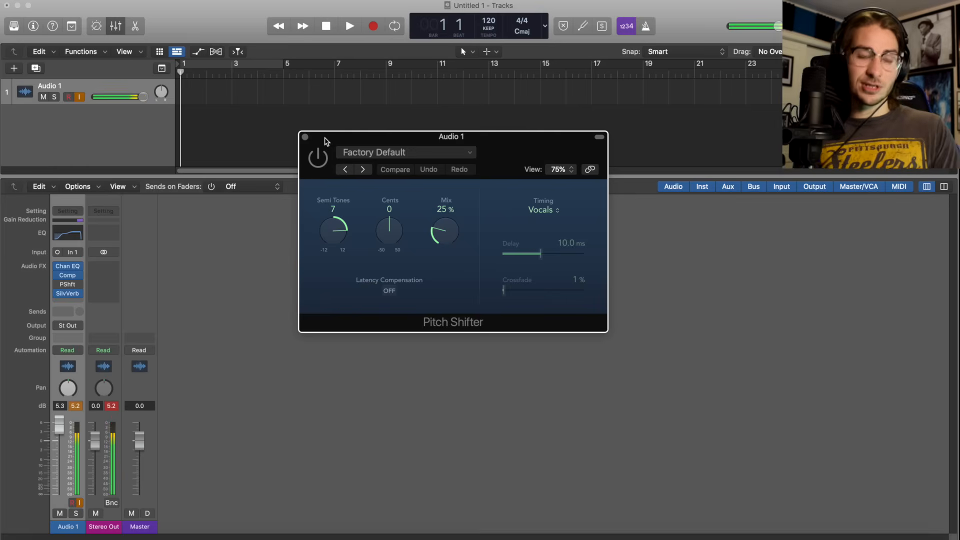
mouse_move(384, 239)
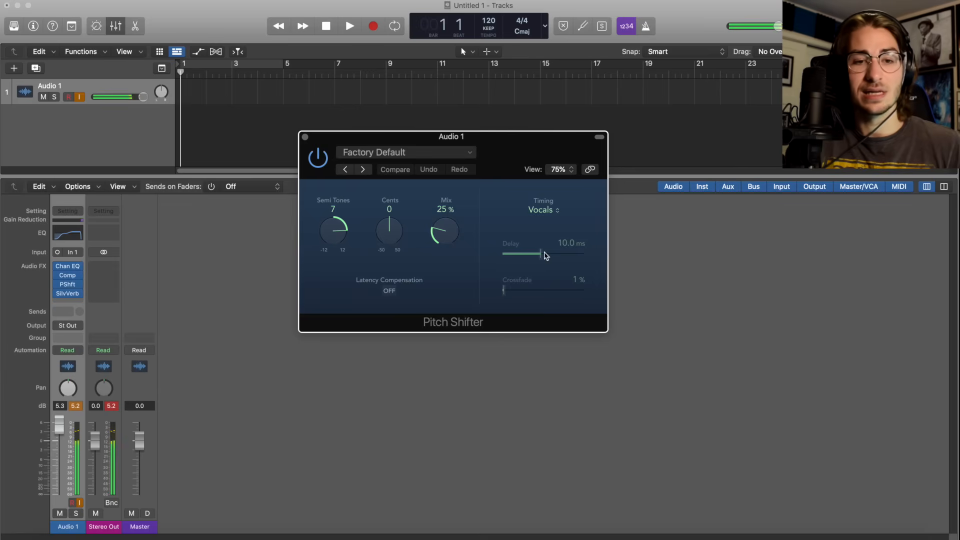
mouse_move(541, 264)
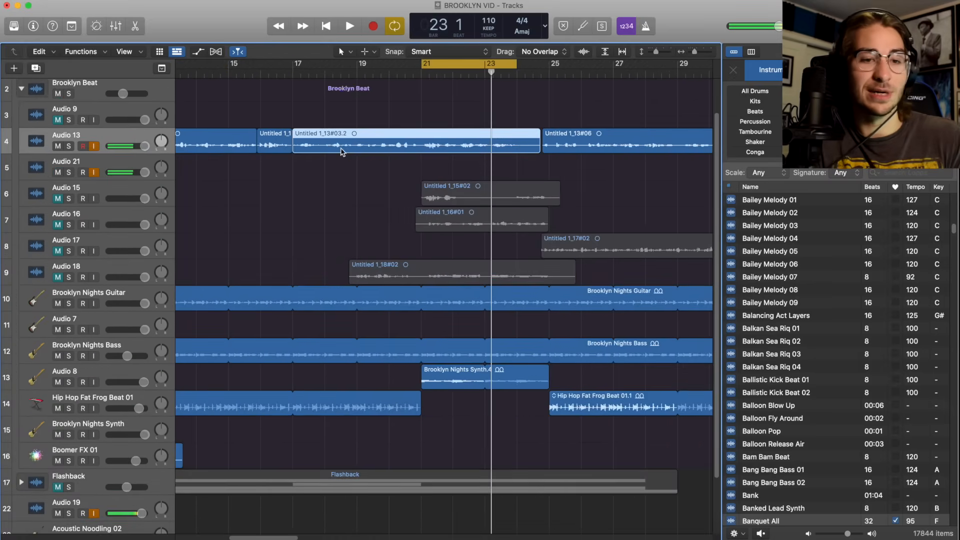
Insert a Pitch Shifter on the duplicated vocal, raising it 12 semitones at 100% mix.
left_click_drag(343, 144, 390, 172)
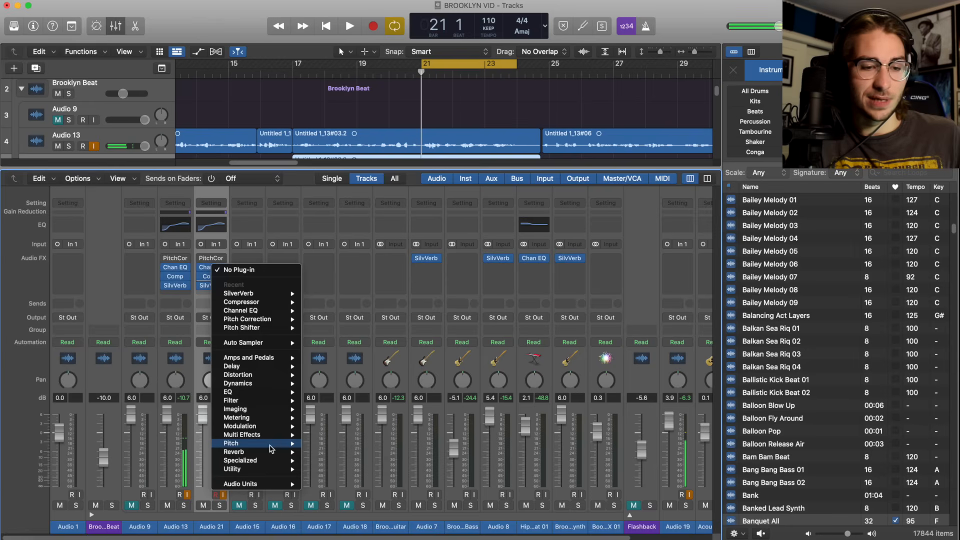
left_click(244, 327)
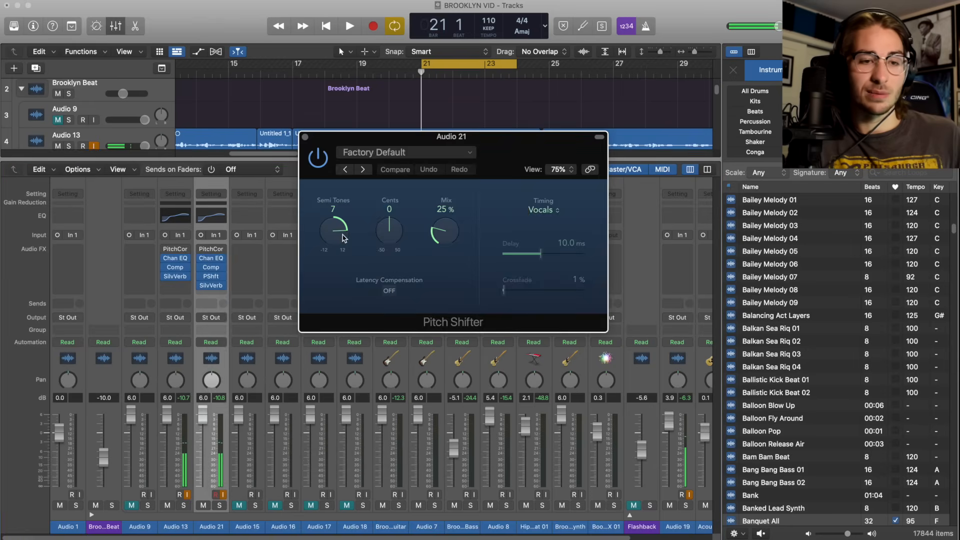
left_click_drag(333, 230, 334, 217)
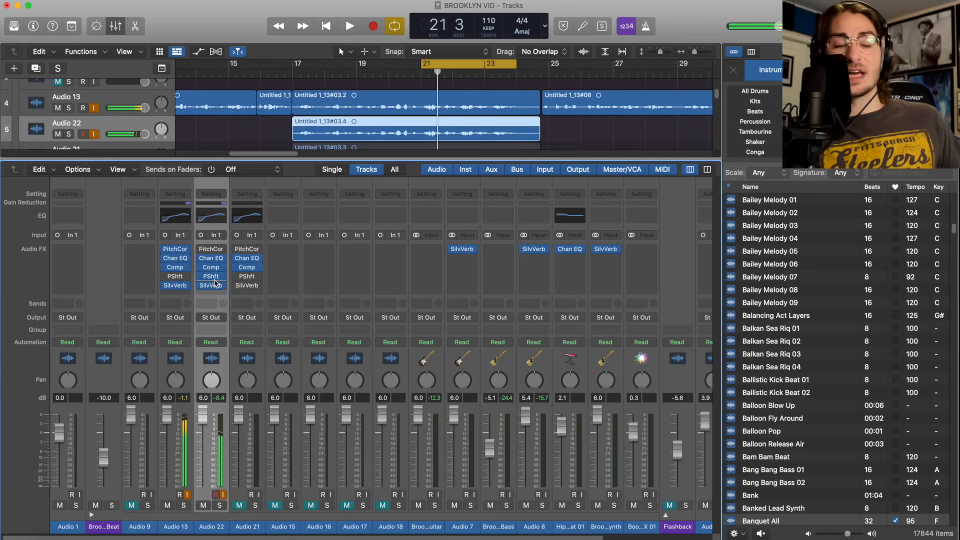
double_click(210, 258)
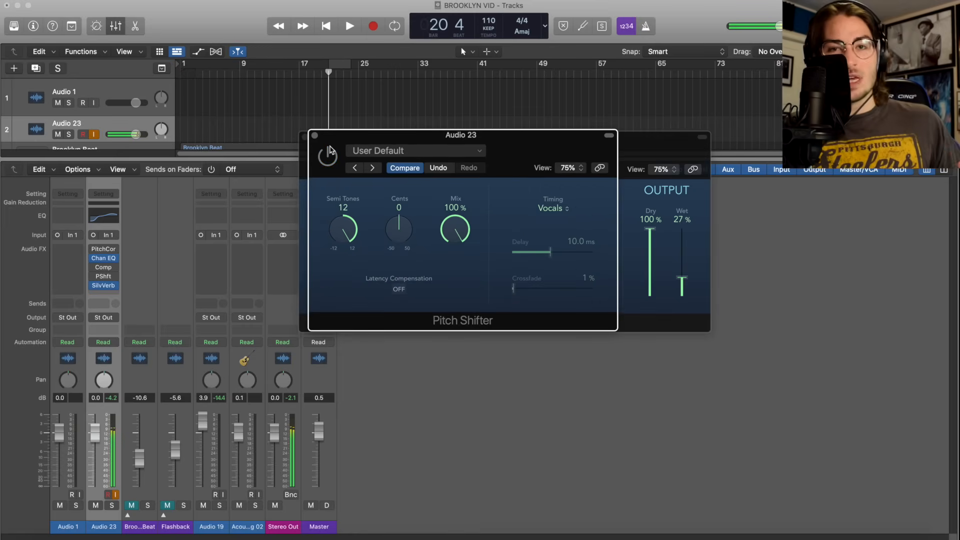
mouse_move(694, 243)
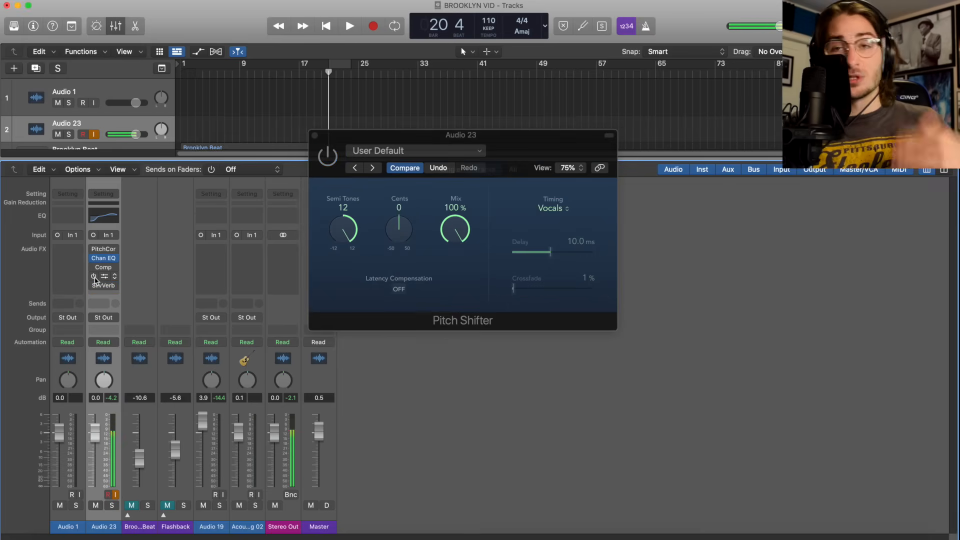
Set Audio 23's SilverVerb to 27% dry and 58% wet, then show its Channel EQ.
left_click(103, 284)
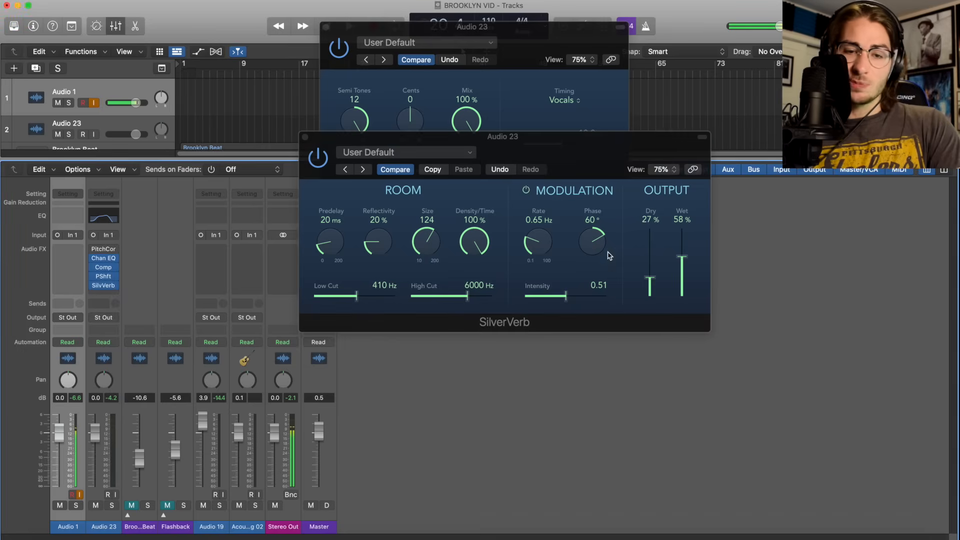
mouse_move(652, 275)
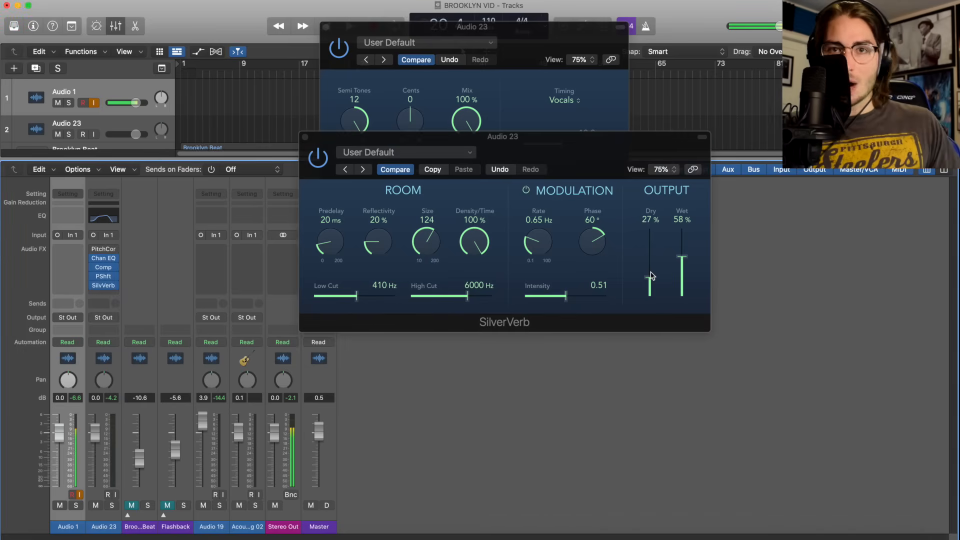
mouse_move(705, 271)
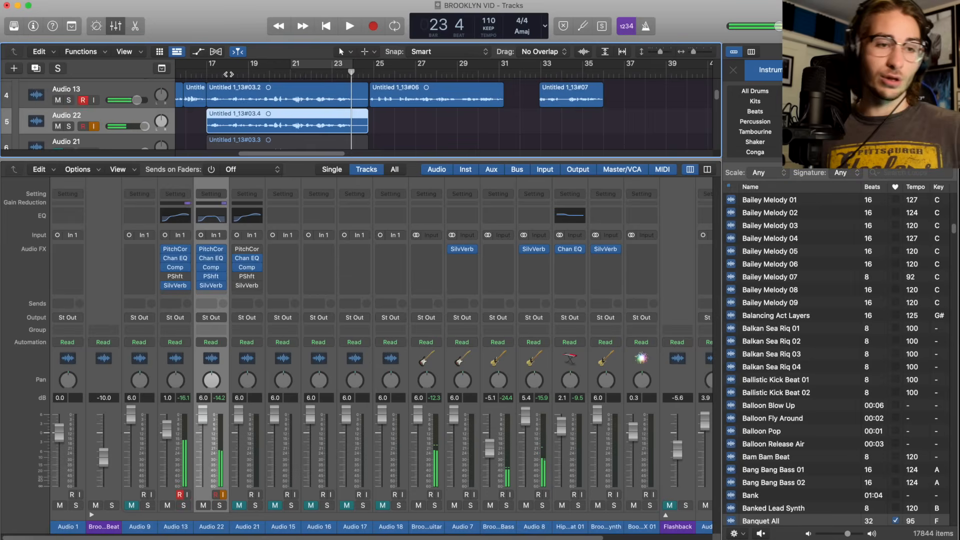
left_click(349, 26)
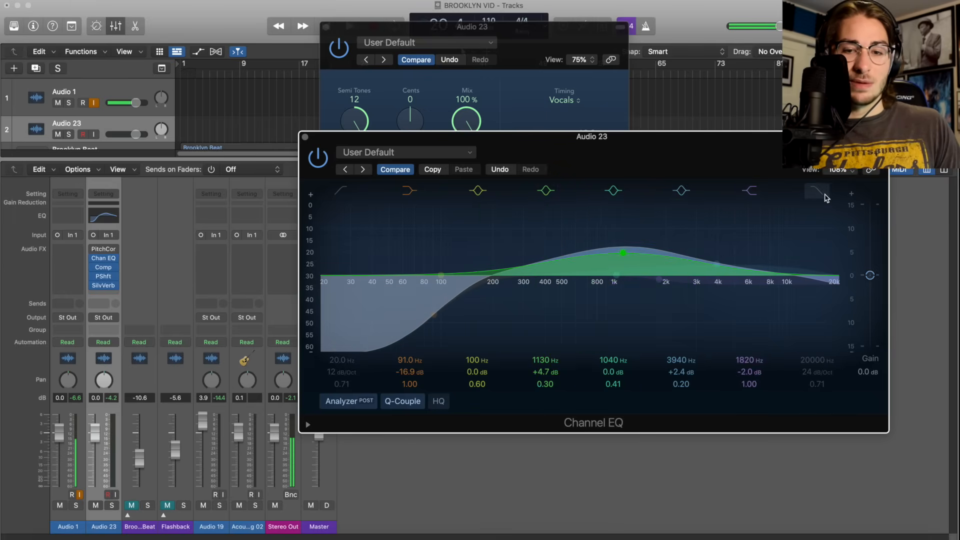
Close the Channel EQ, set Pitch Shifter timing to Manual, and reopen SilverVerb.
left_click(815, 191)
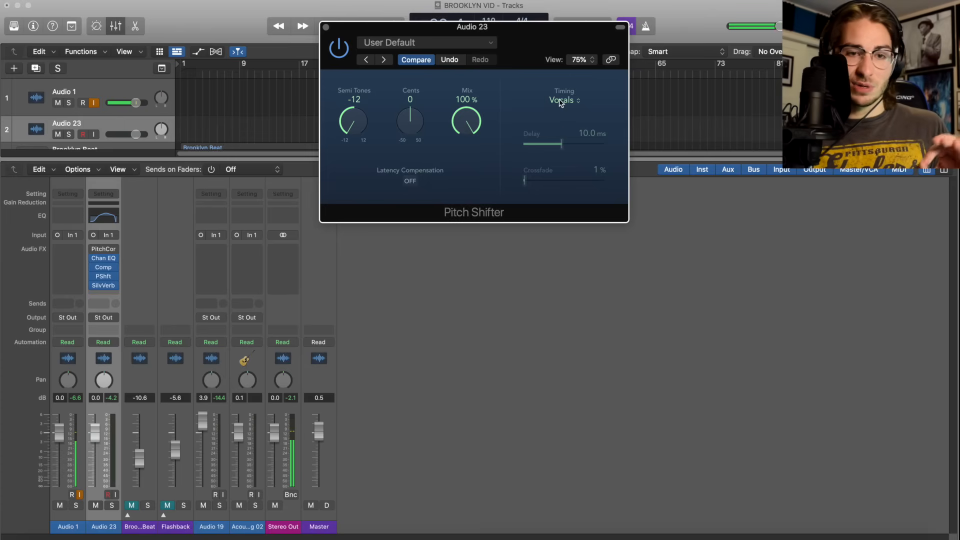
left_click(564, 100)
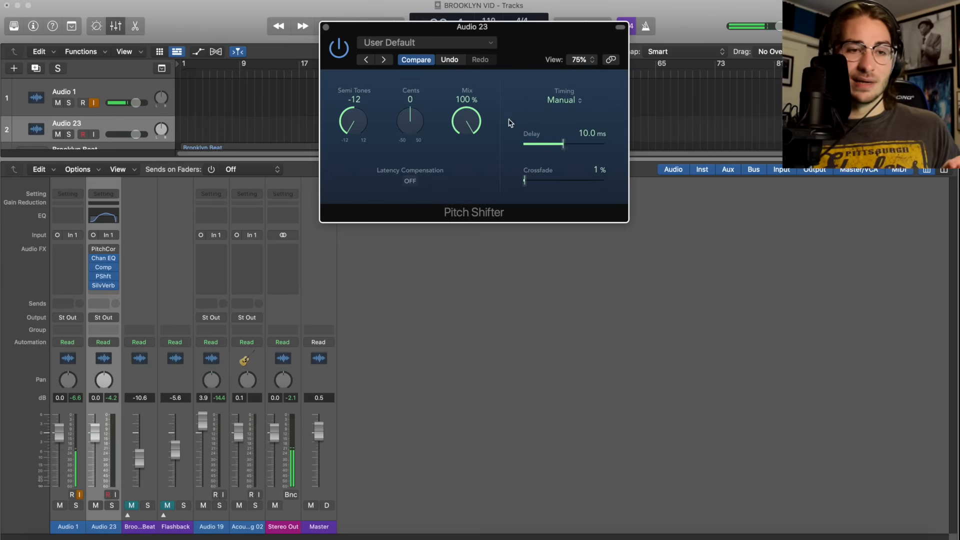
left_click(103, 285)
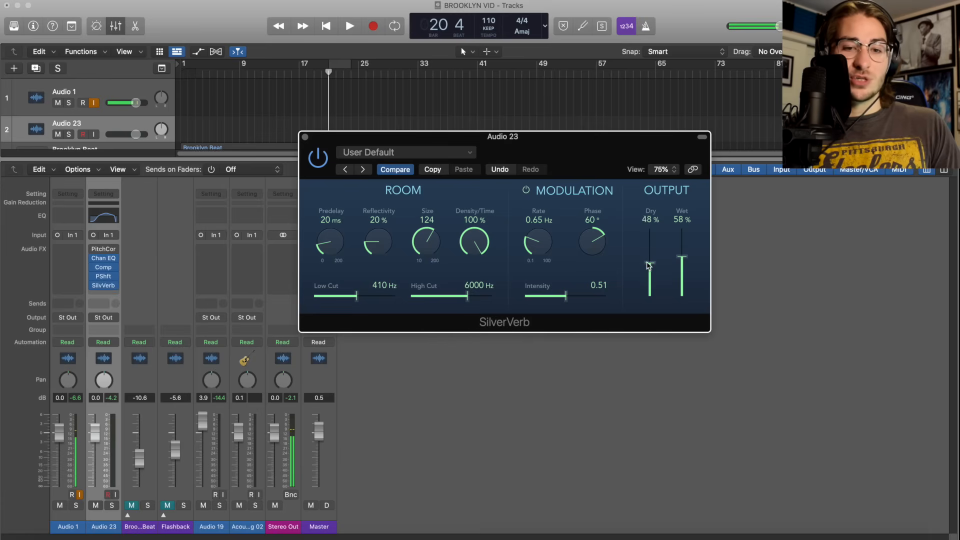